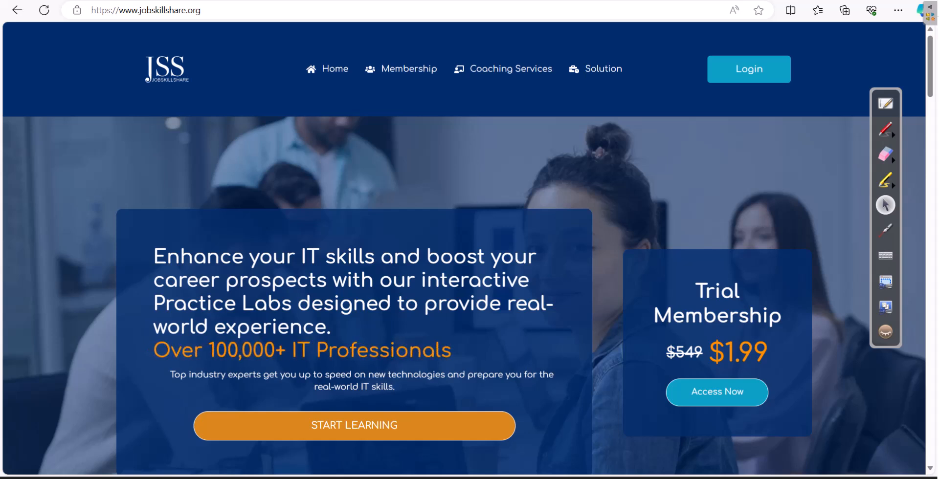
From the Membership page, choose the Get Free Membership three-month plan
scroll(down, 3)
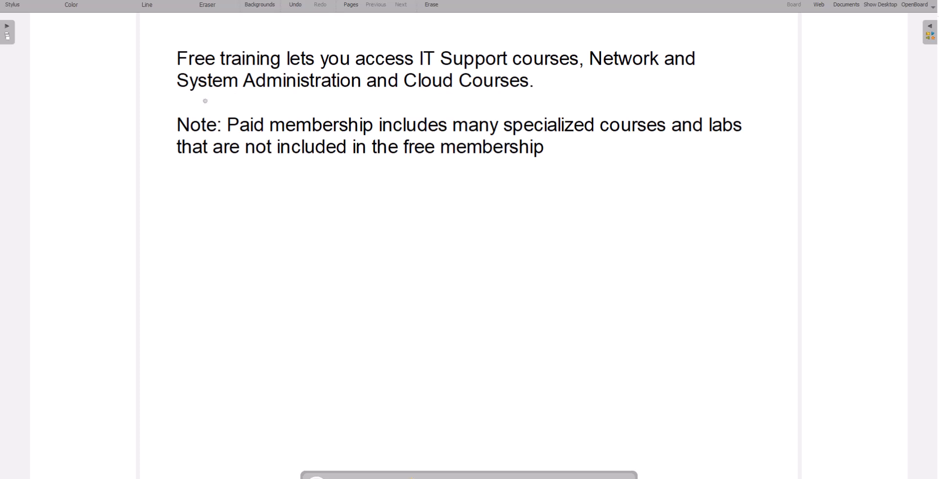
mouse_move(404, 95)
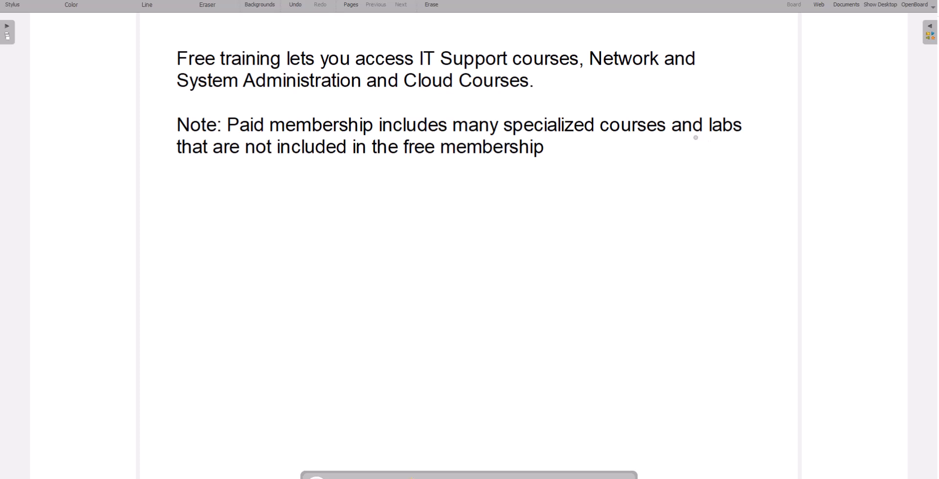
drag(177, 118, 166, 126)
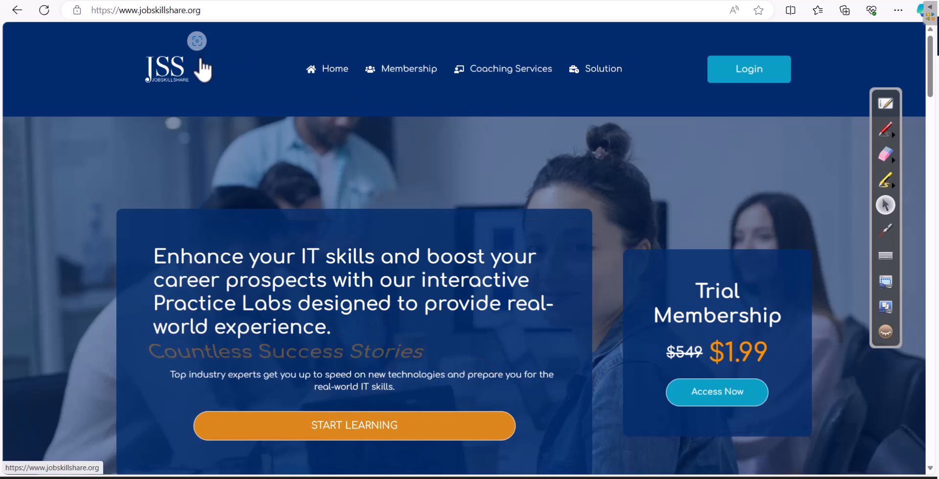
mouse_move(409, 73)
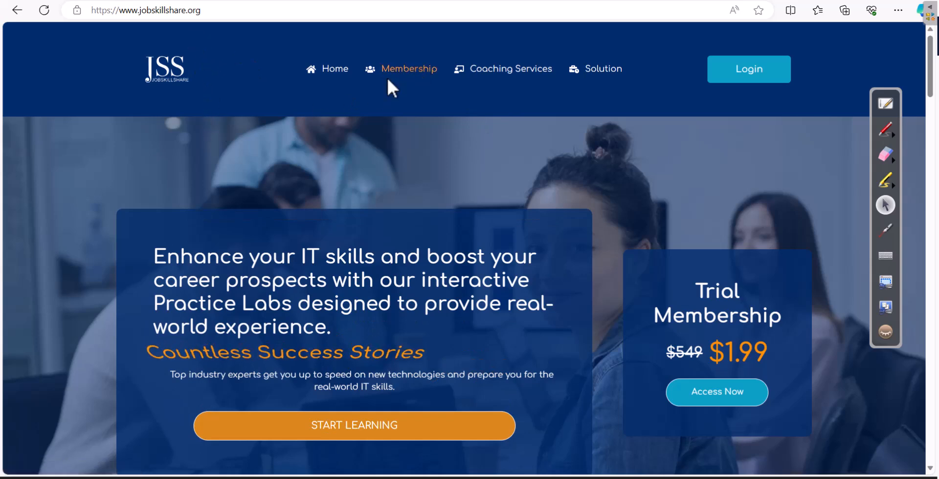
click(409, 68)
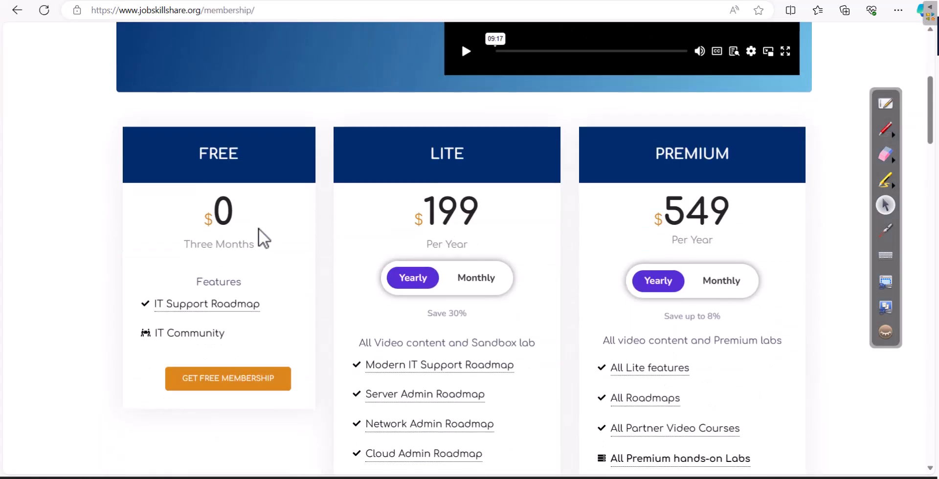
scroll(down, 3)
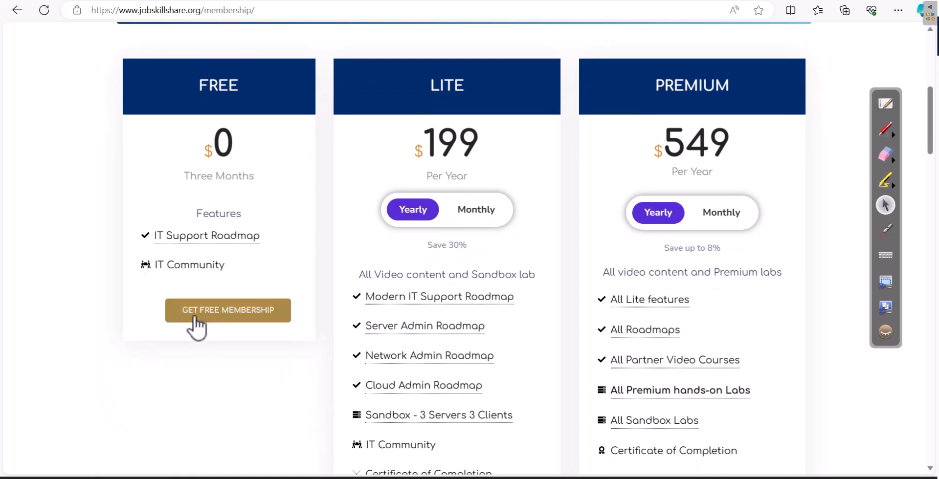
click(228, 311)
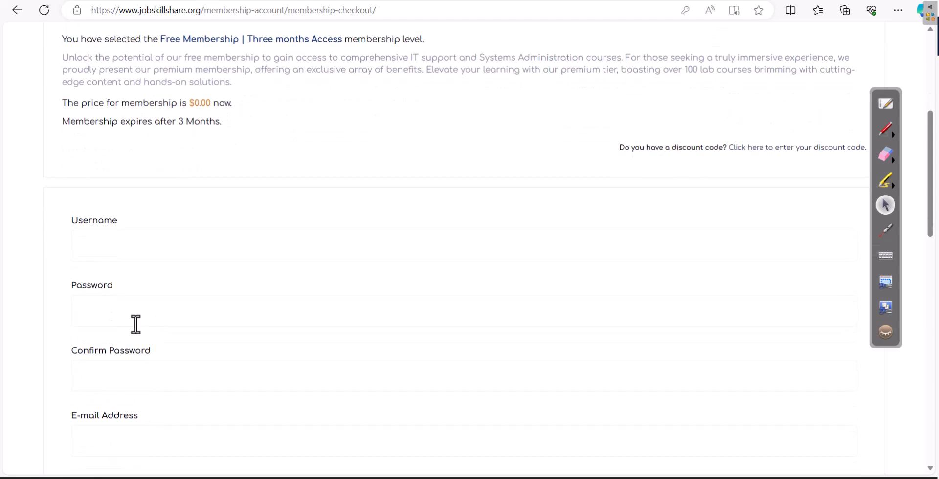
Agree to the Terms, submit the checkout form and reach Membership Confirmation
scroll(down, 3)
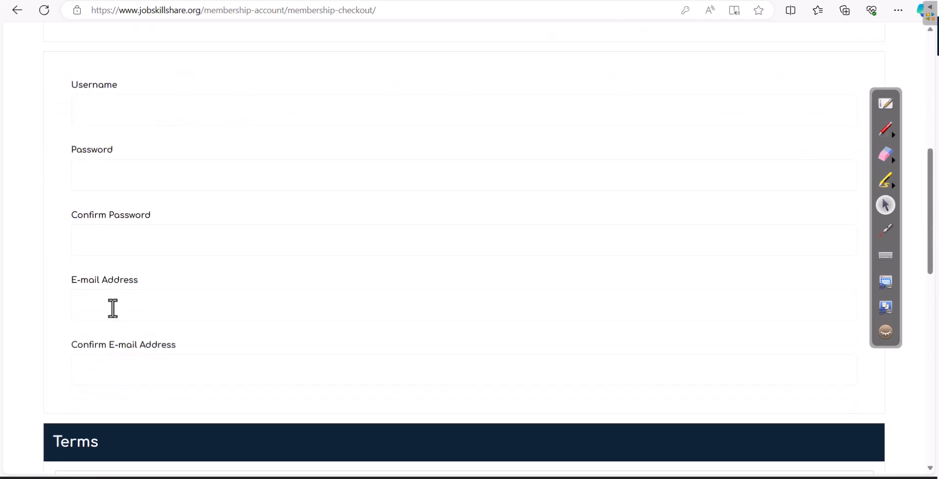
scroll(down, 3)
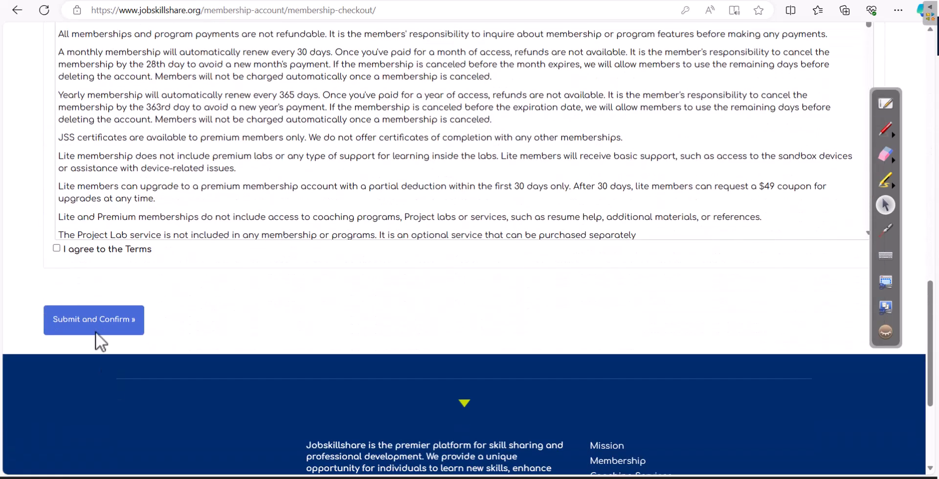
click(56, 248)
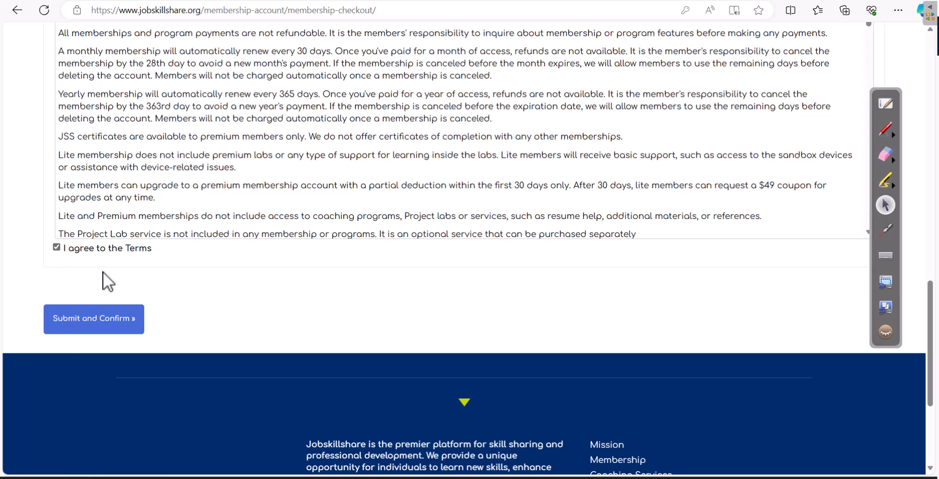
click(93, 318)
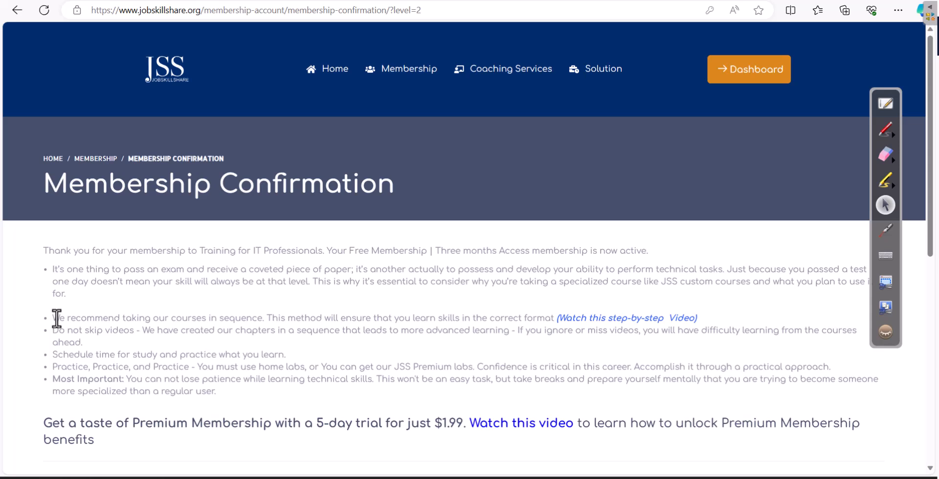
drag(53, 318, 215, 391)
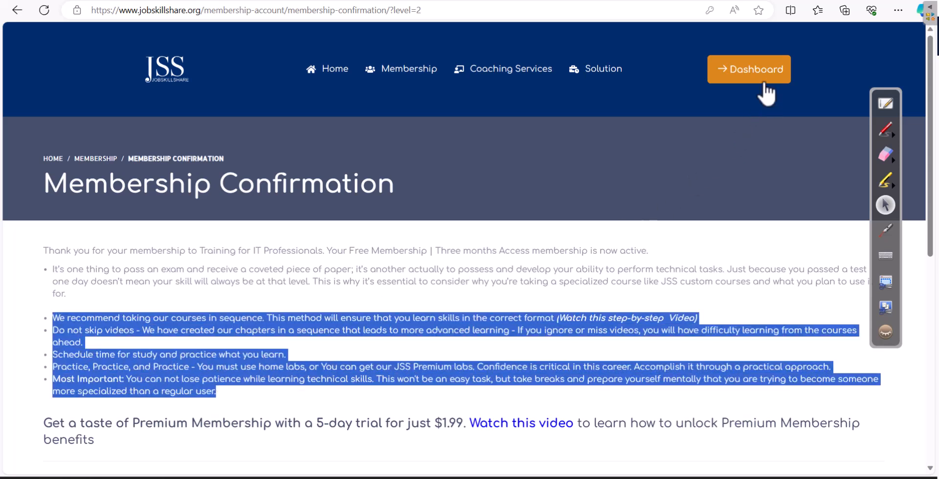
Go to the JSS Portal dashboard and review enrolled courses like Active Directory and Cloud Administrator at 0%
click(748, 68)
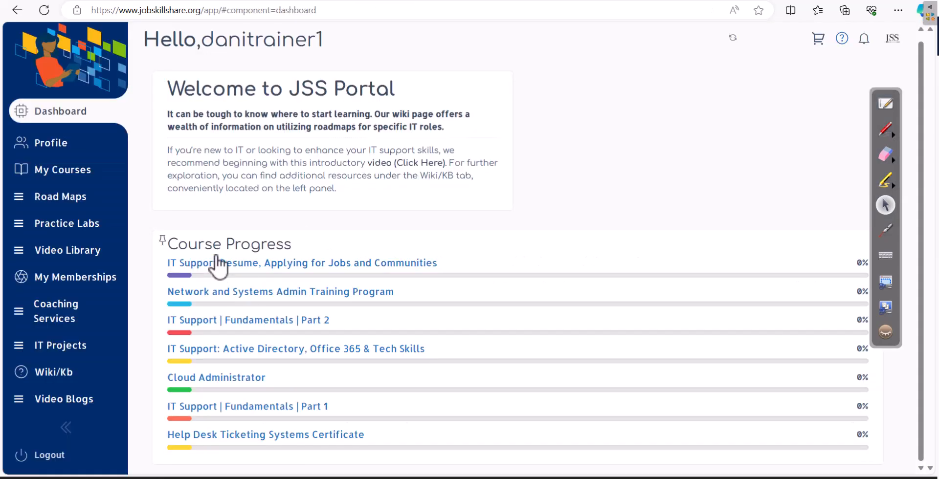
mouse_move(231, 400)
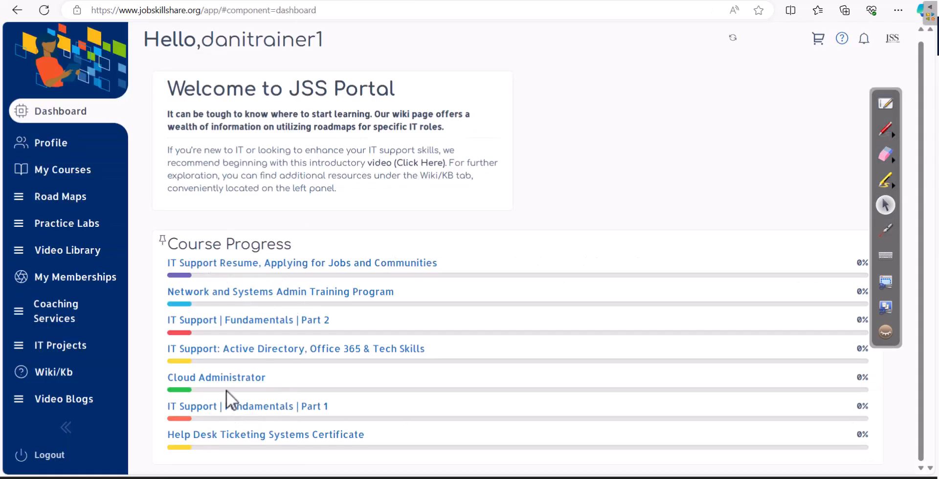
double_click(247, 406)
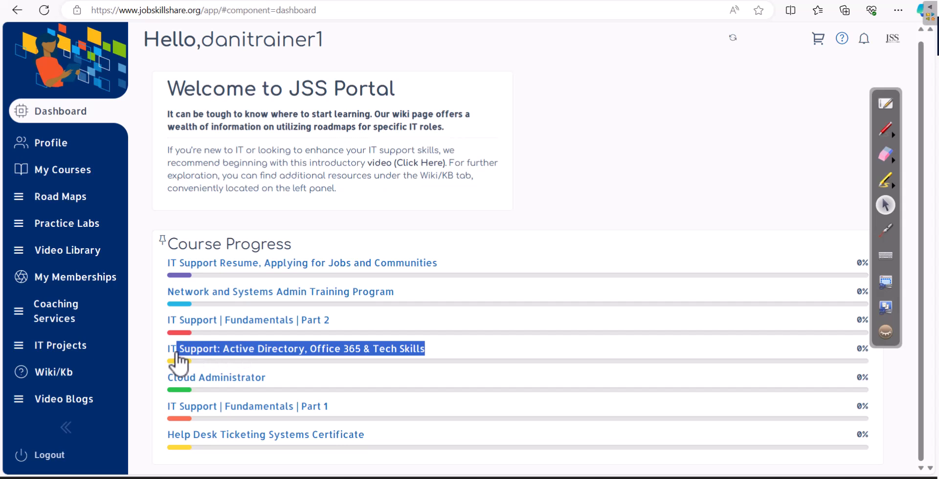
mouse_move(302, 321)
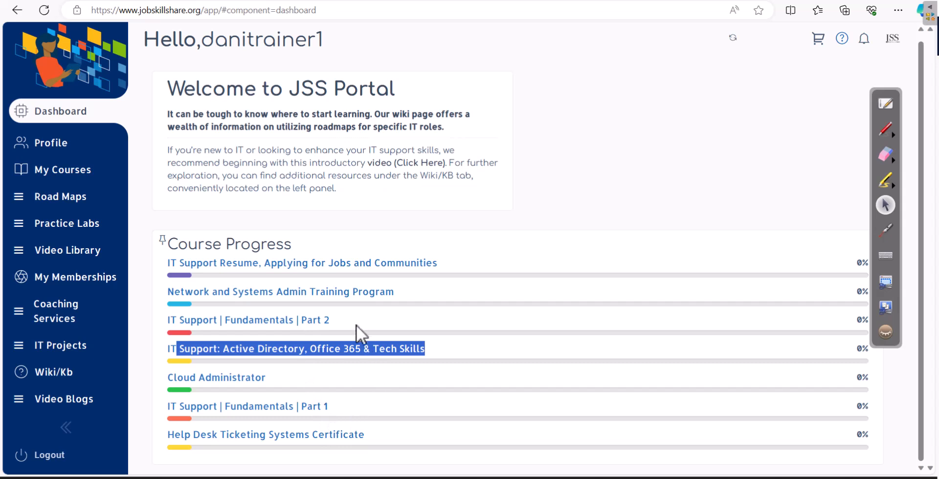
mouse_move(457, 275)
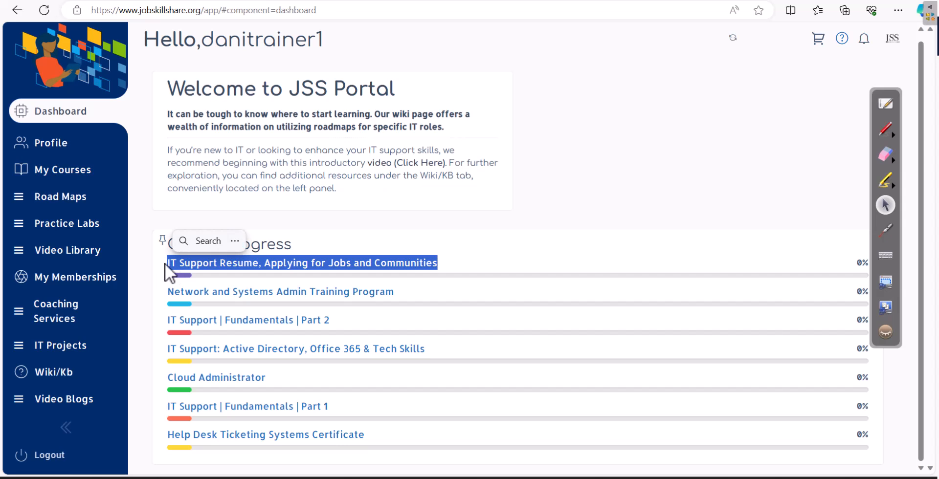
mouse_move(196, 340)
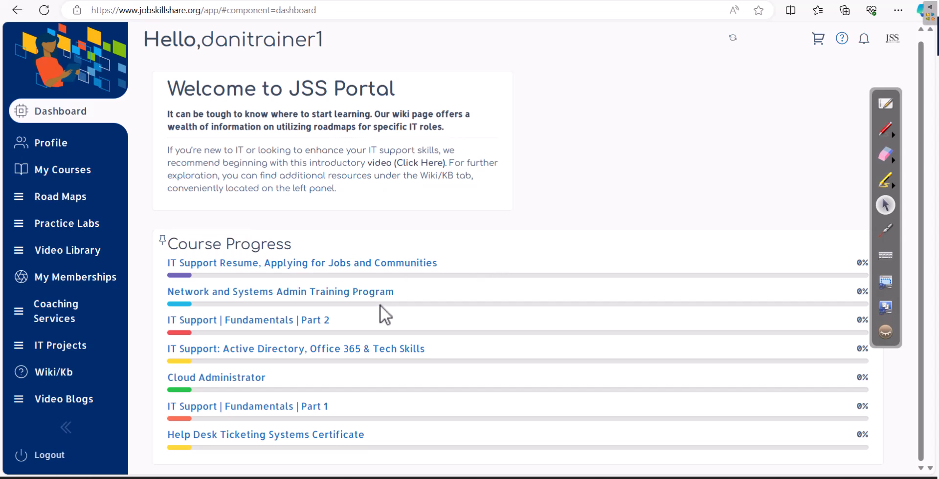
mouse_move(412, 300)
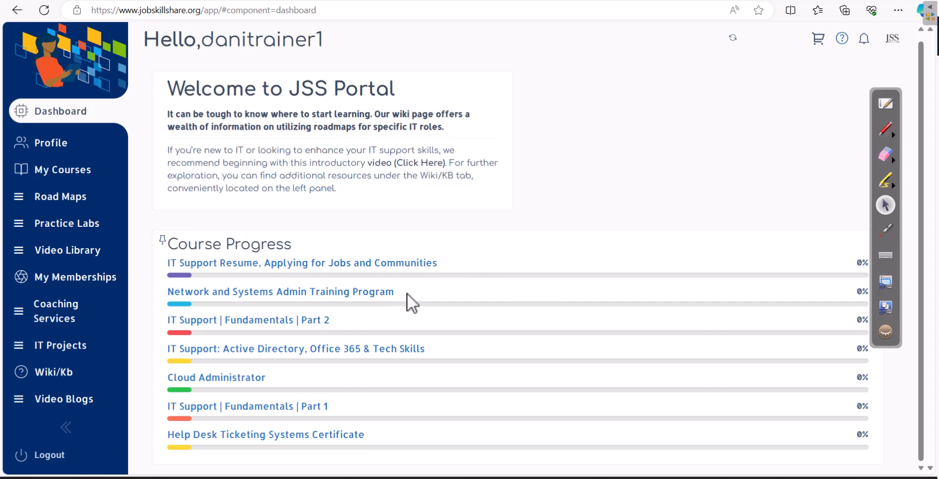
double_click(280, 291)
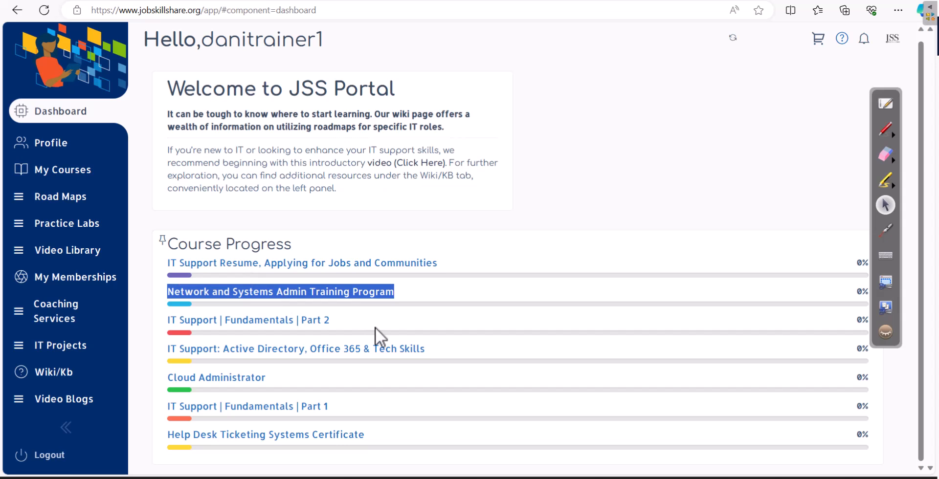
mouse_move(296, 392)
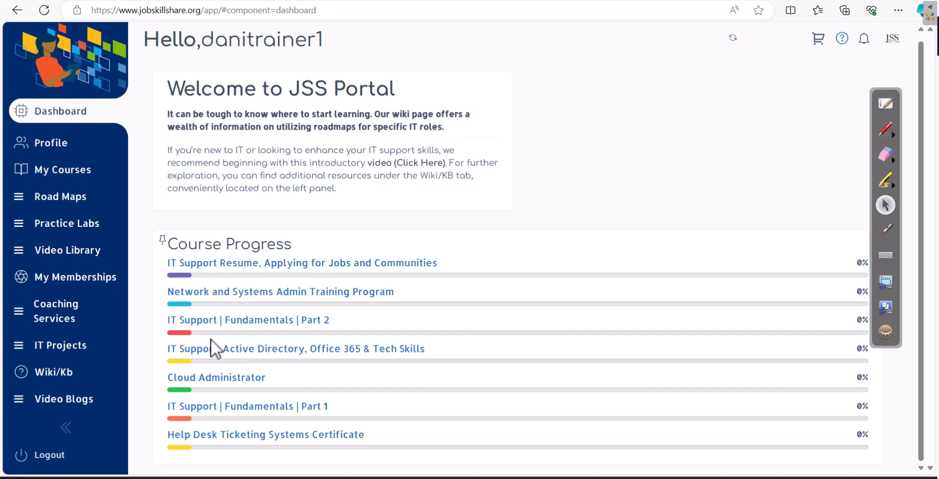
double_click(247, 319)
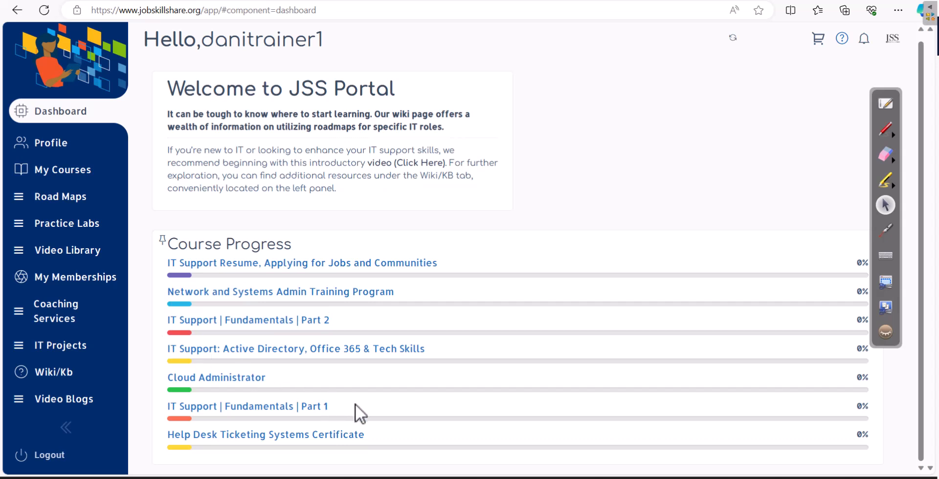
double_click(270, 320)
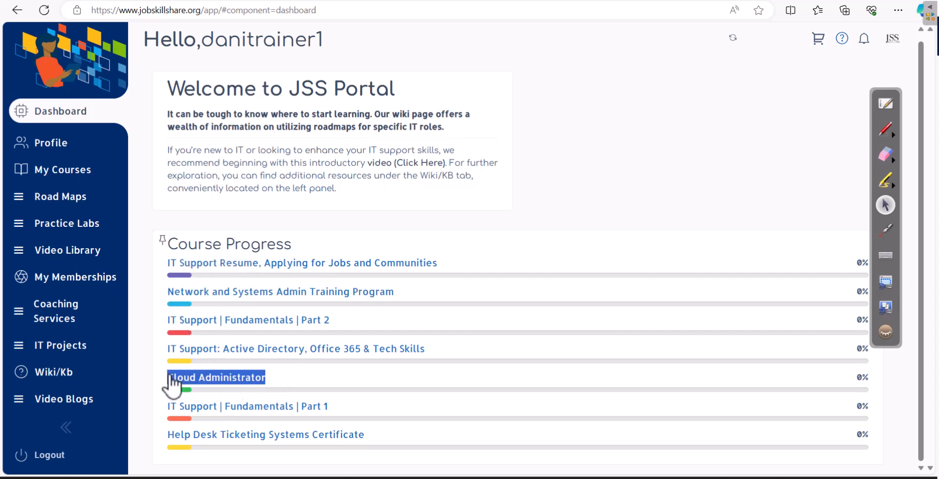
mouse_move(457, 326)
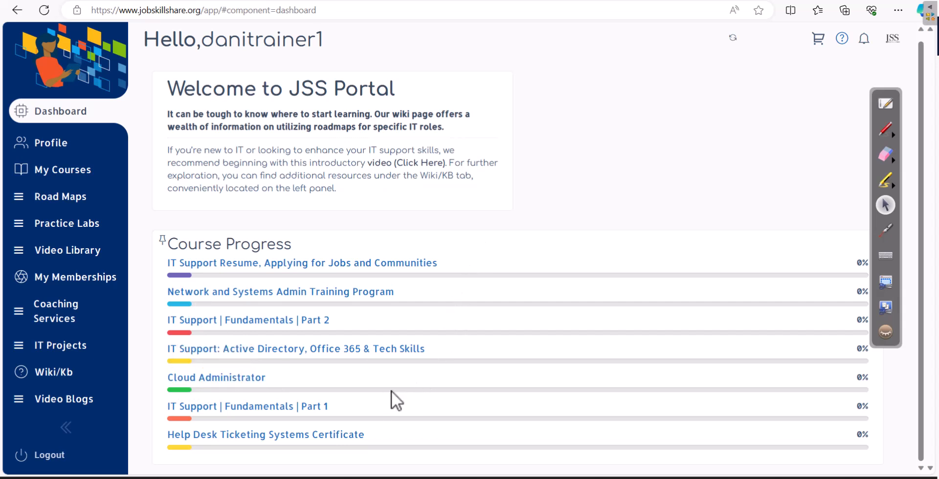
mouse_move(263, 414)
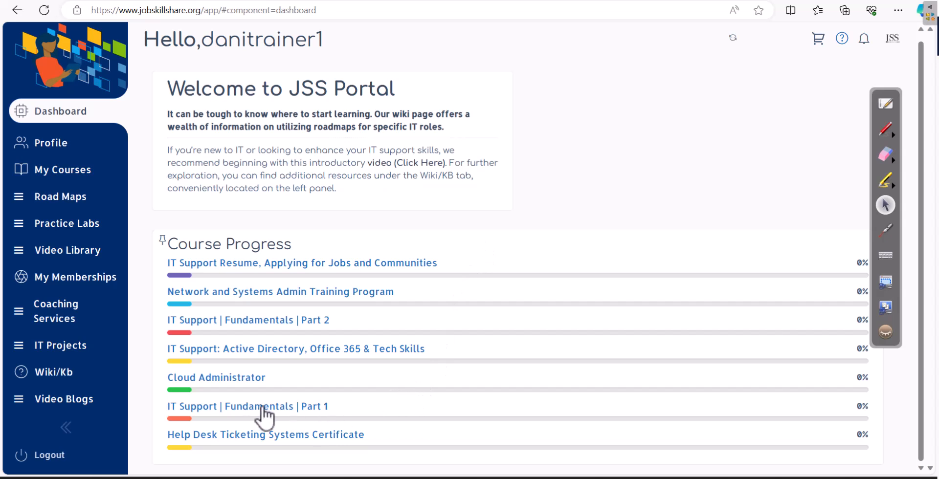
mouse_move(209, 417)
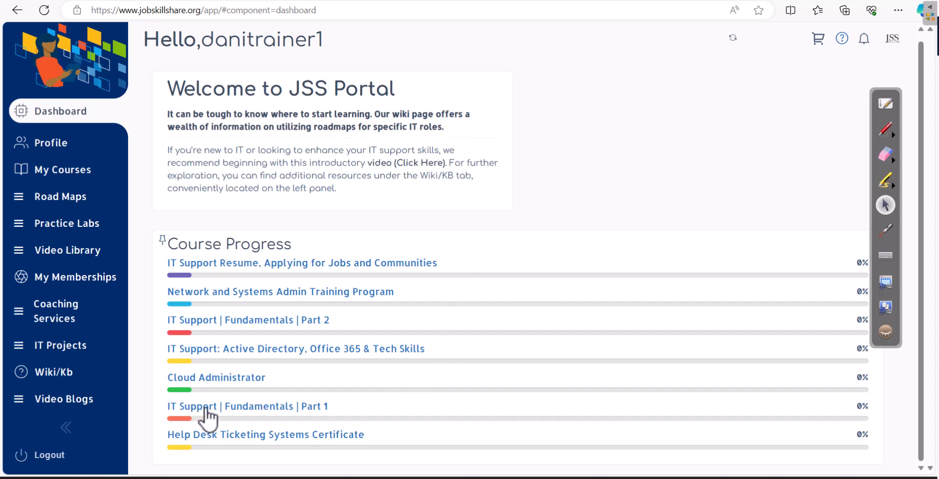
mouse_move(299, 420)
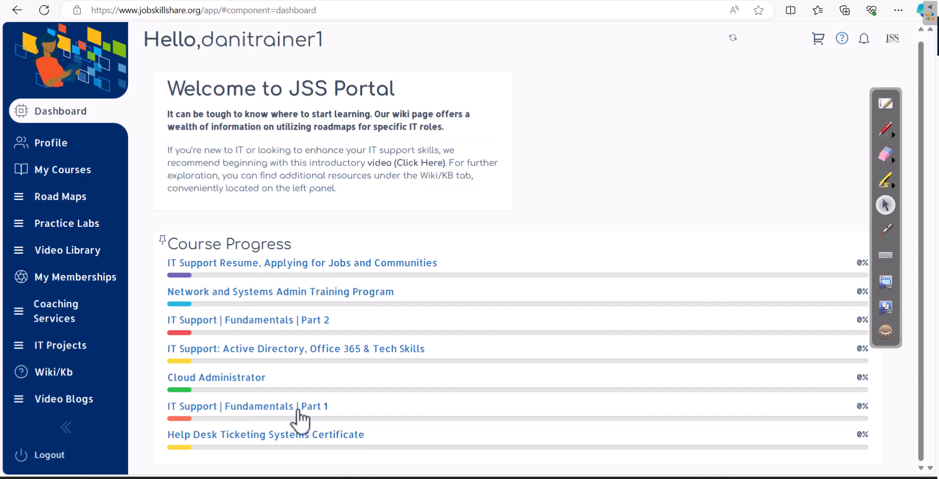
Start the IT Support | Fundamentals | Part 1 course at its IT Training Solutions unit
click(247, 406)
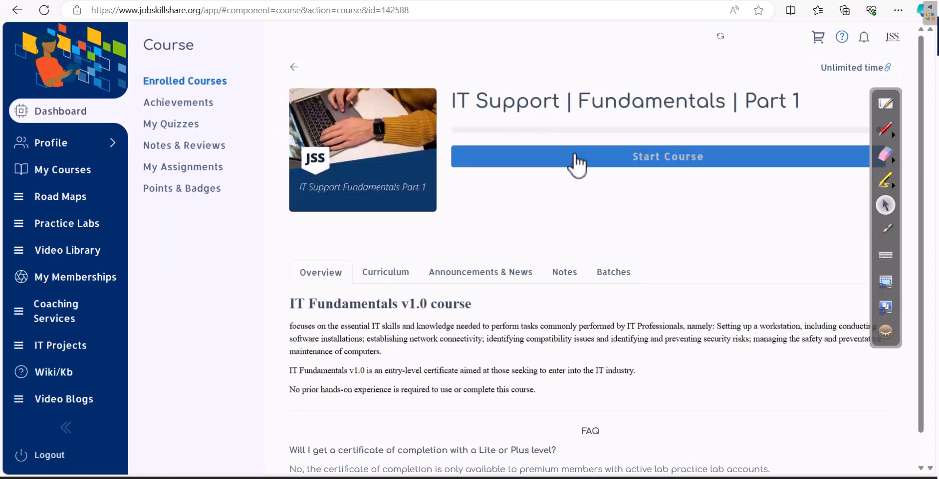
click(667, 156)
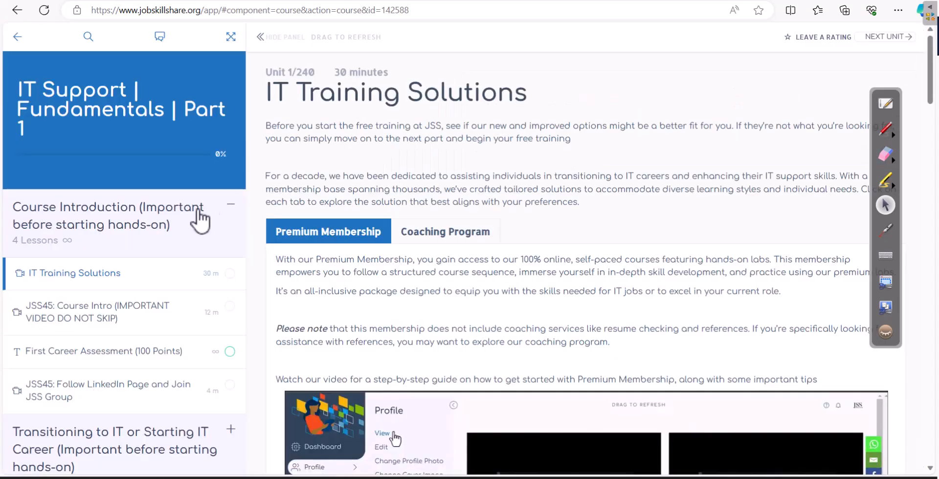
mouse_move(104, 248)
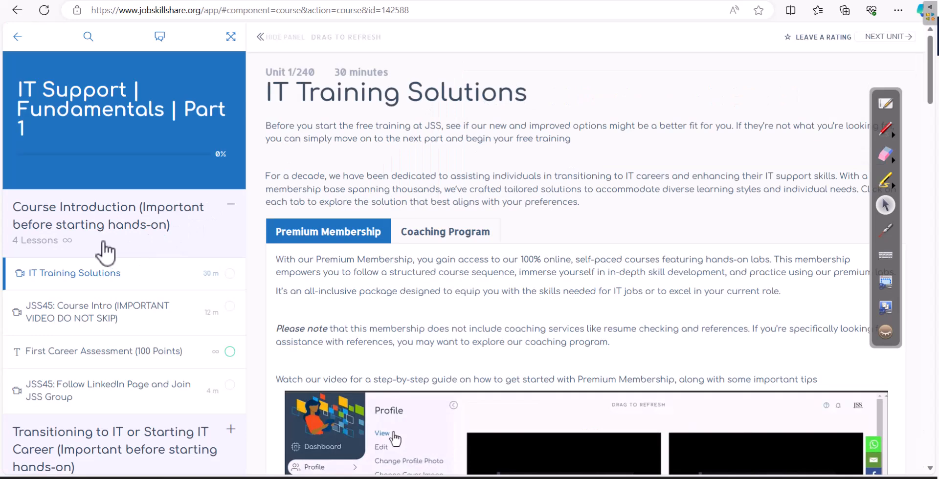
mouse_move(124, 186)
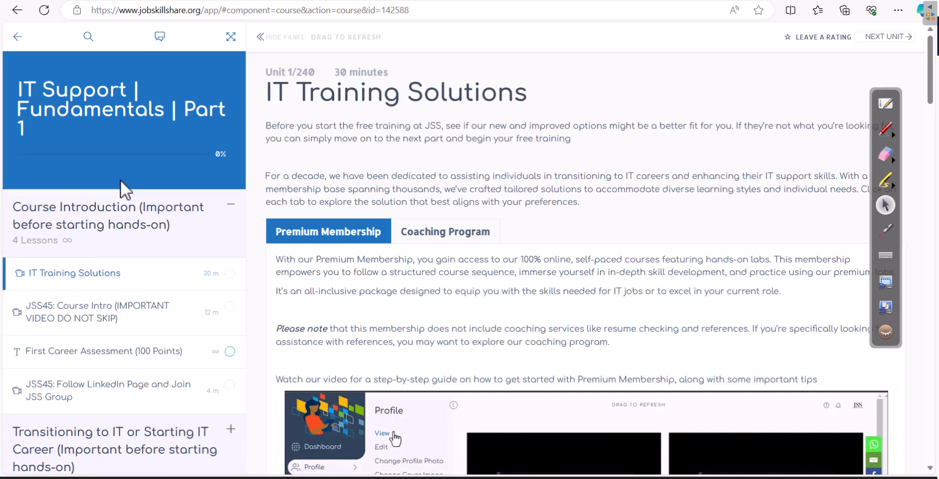
mouse_move(62, 281)
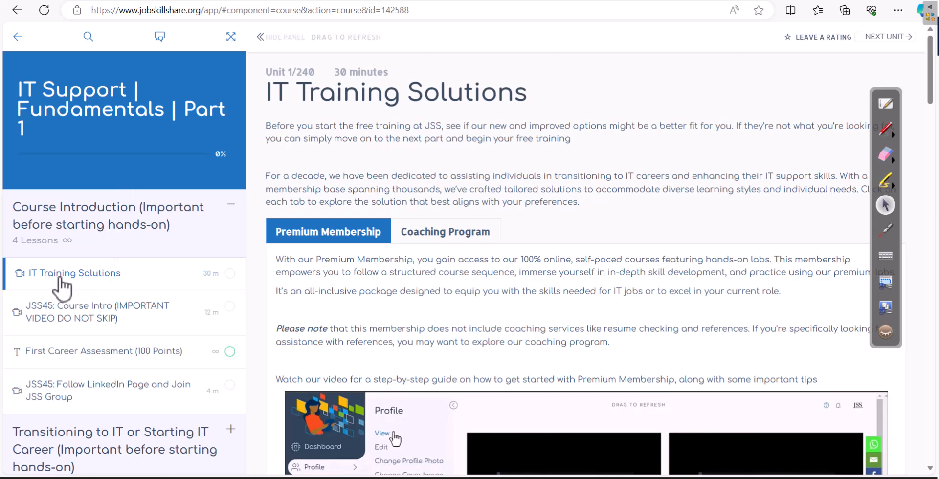
mouse_move(63, 308)
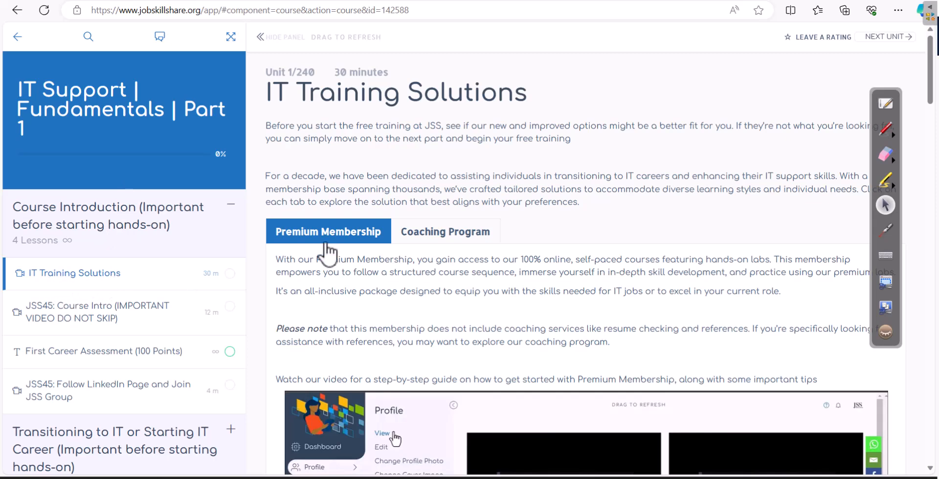
mouse_move(201, 275)
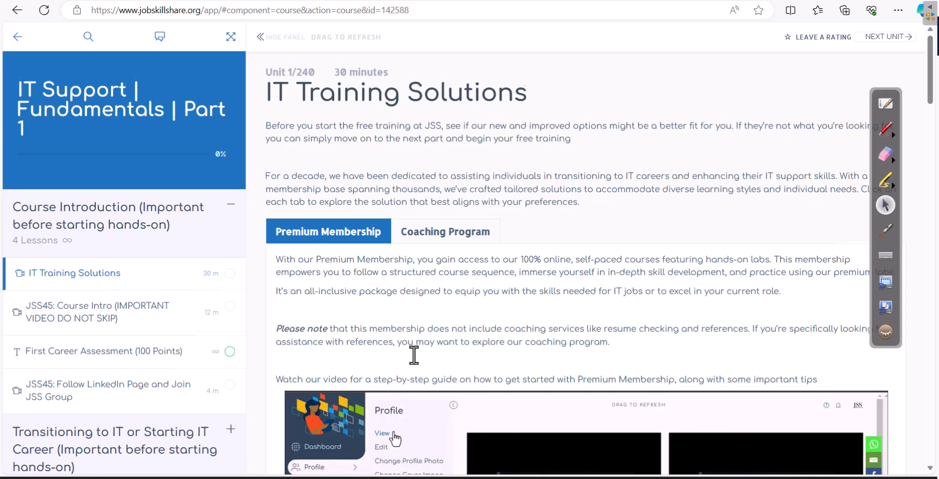
scroll(down, 3)
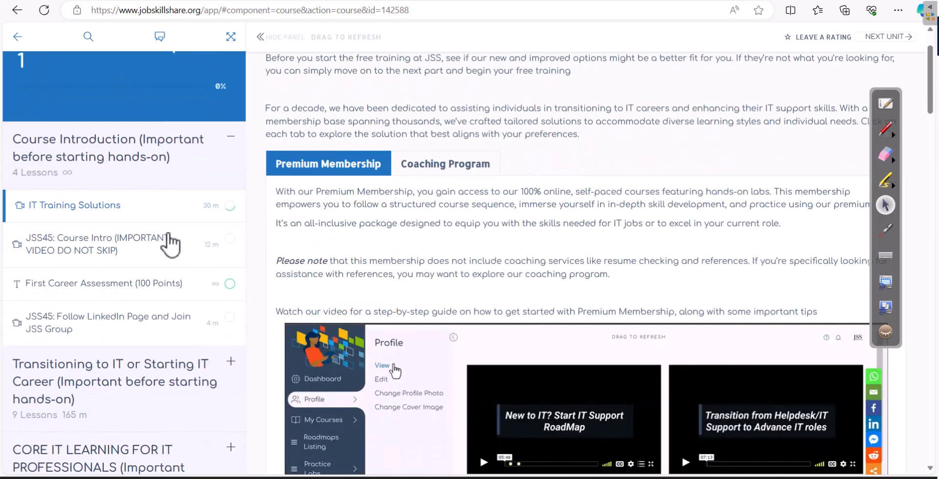
scroll(down, 3)
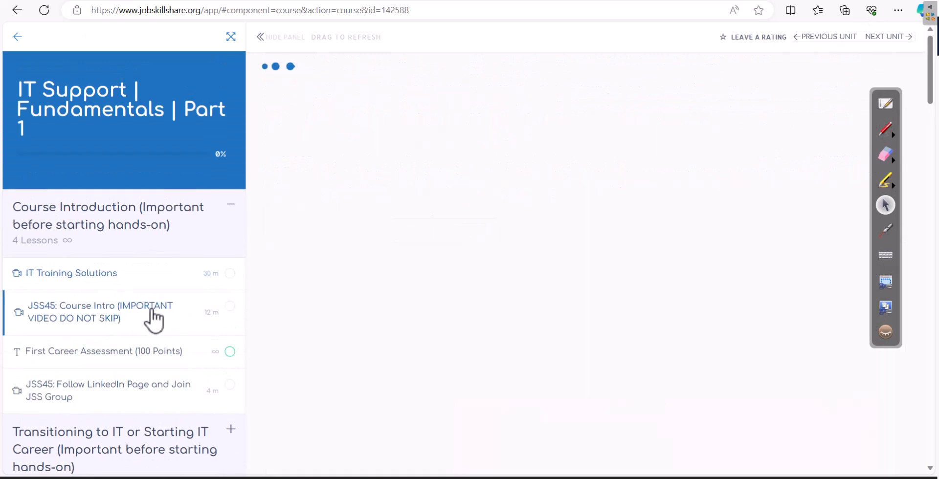
View the JSS45: Course Intro unit down to its completion notice
click(100, 311)
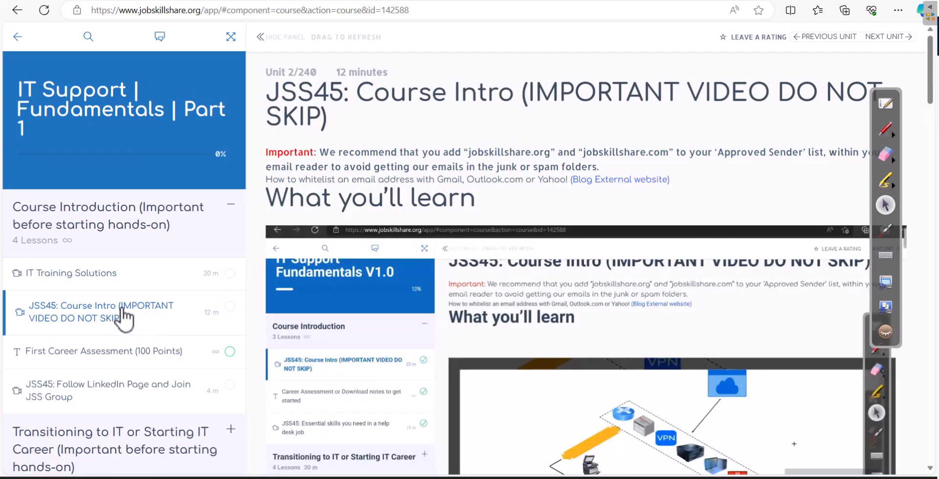
scroll(down, 3)
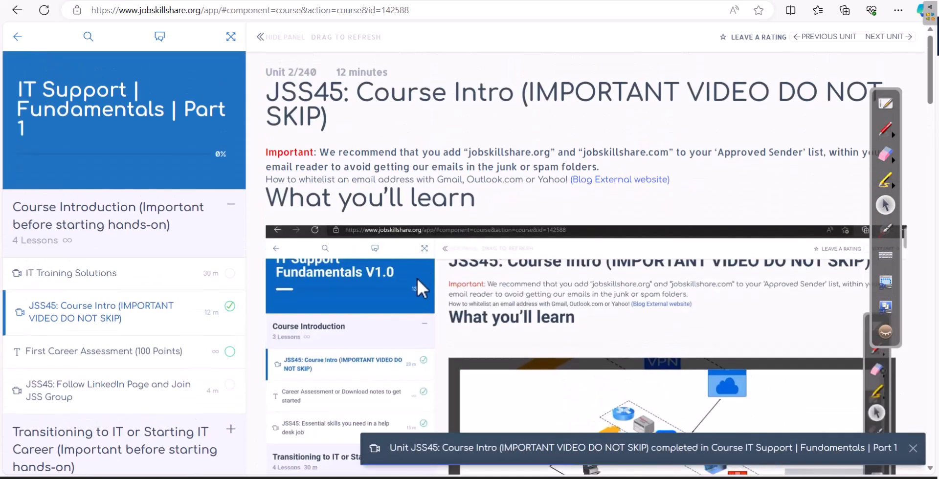
scroll(down, 3)
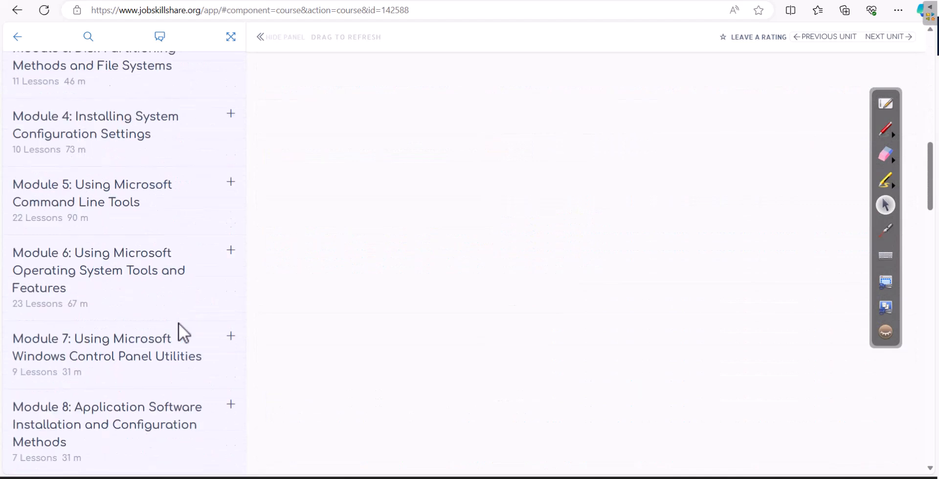
Scroll the curriculum sidebar through Modules 4–28 down to Project for Certificate
scroll(down, 3)
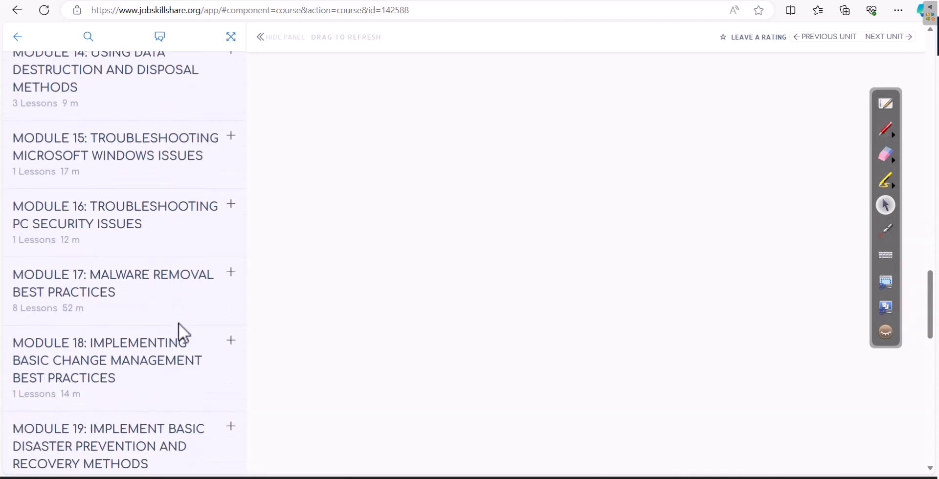
scroll(down, 3)
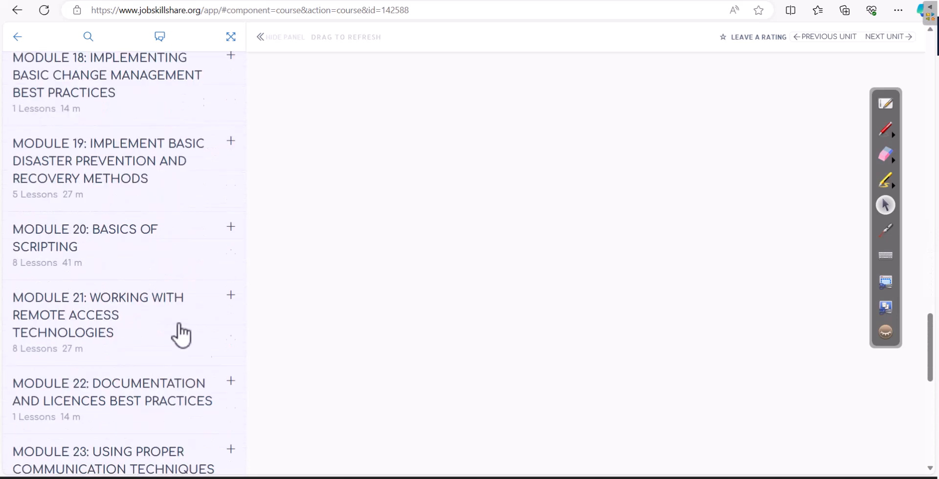
scroll(down, 3)
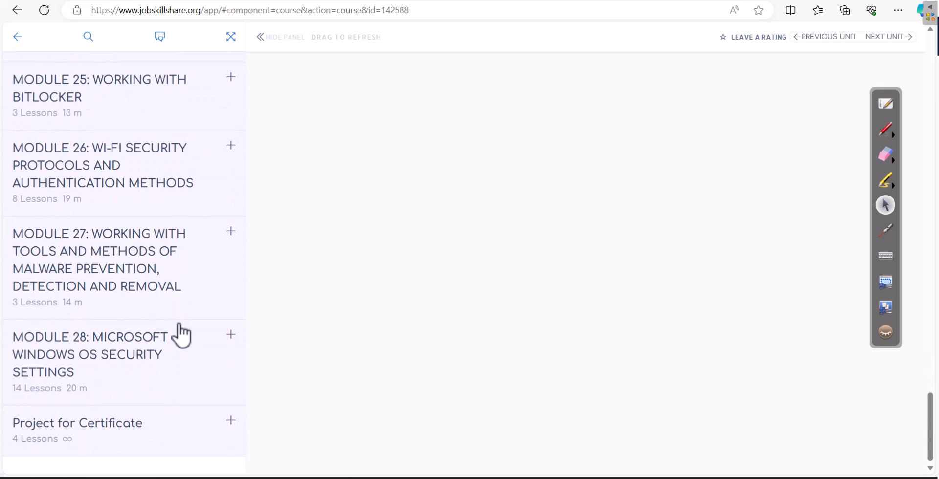
mouse_move(21, 45)
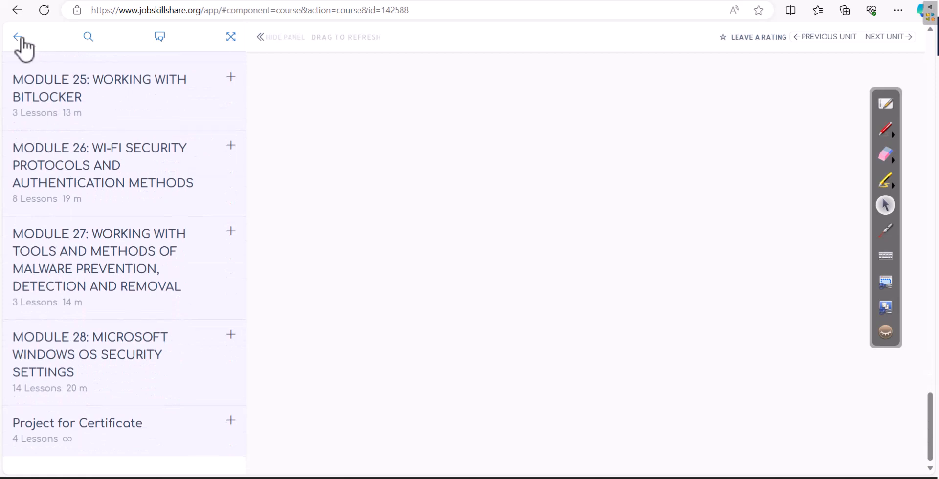
Leave the course and browse the My Courses list down to the IT Support Resume course
click(17, 36)
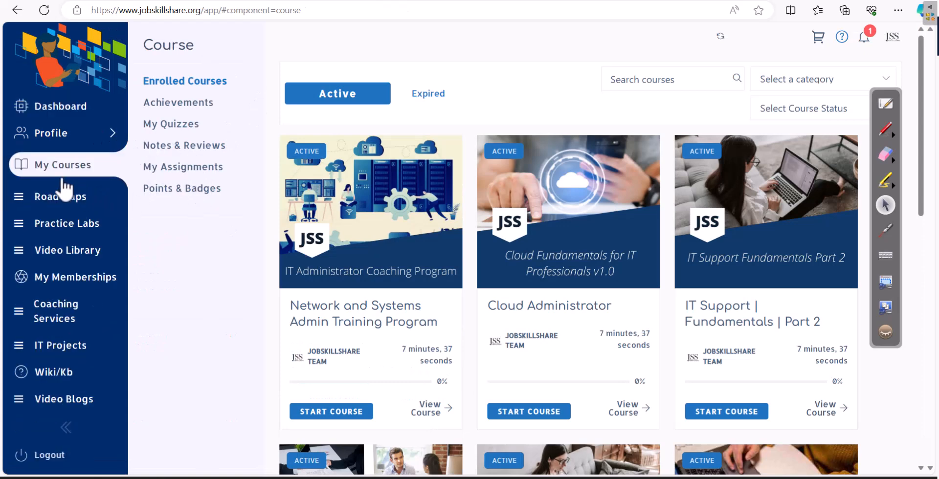
mouse_move(47, 175)
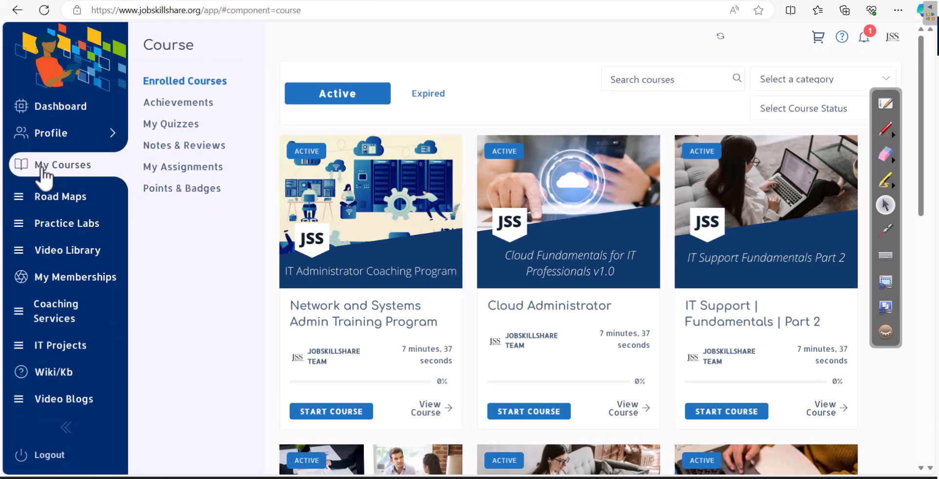
mouse_move(48, 174)
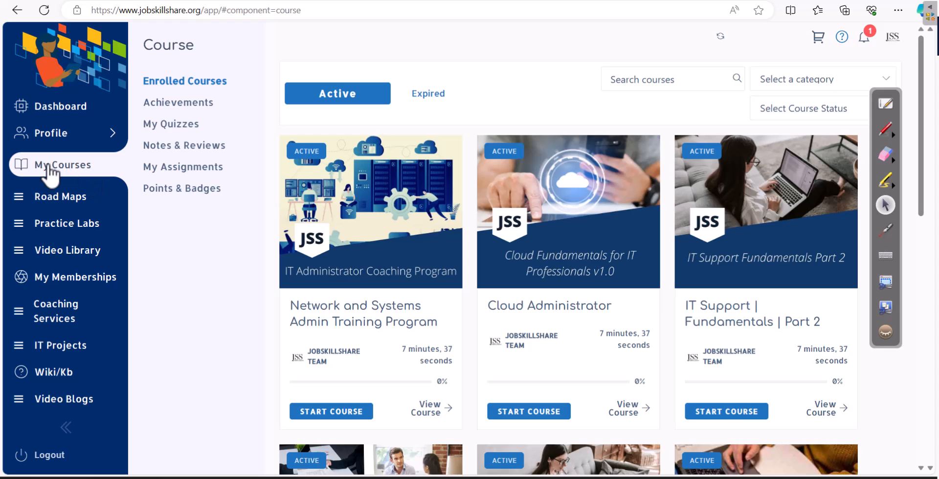
scroll(down, 3)
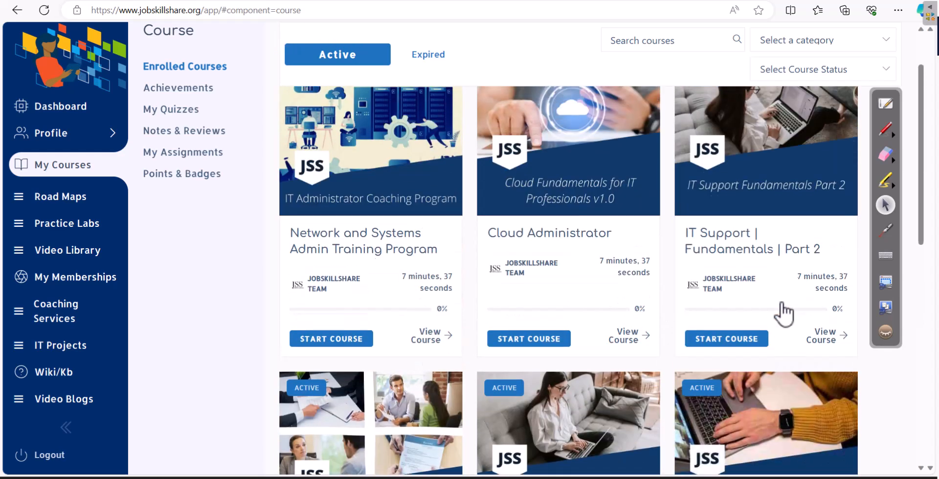
scroll(down, 3)
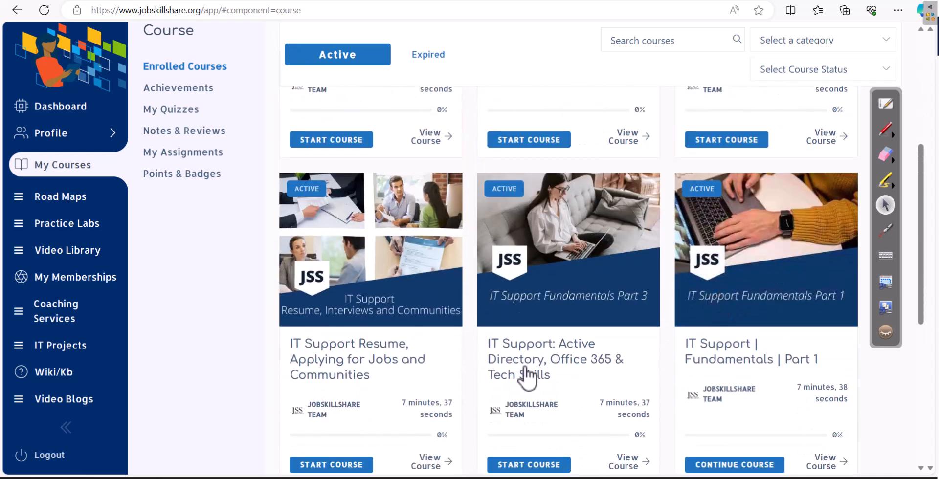
double_click(545, 359)
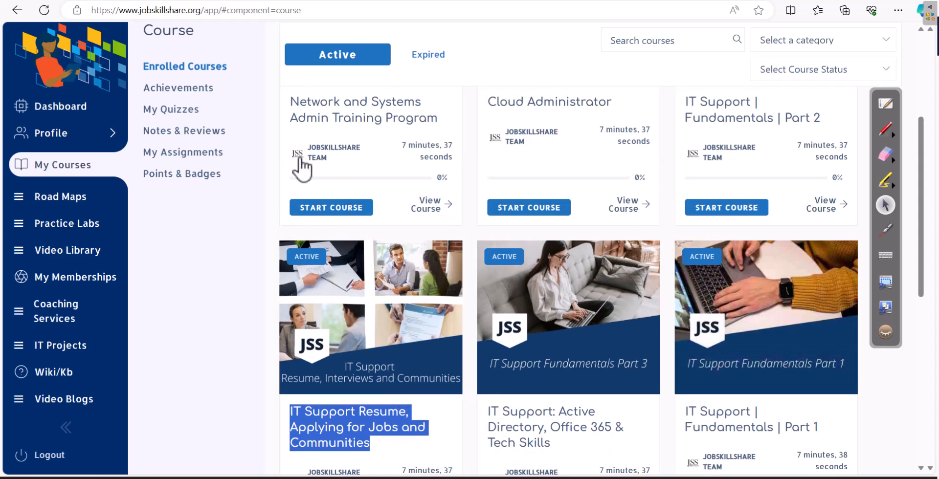
mouse_move(231, 318)
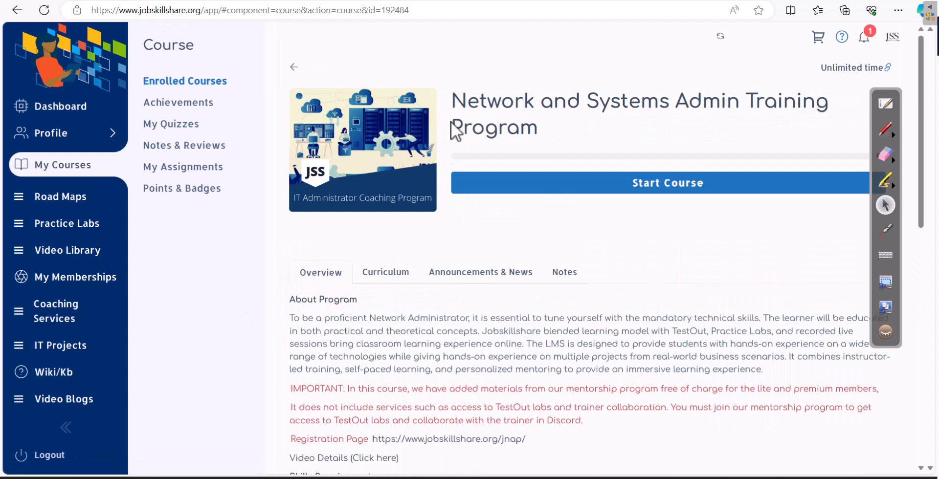
Return to the Enrolled Courses grid and browse it past the Cloud Administrator course
click(292, 66)
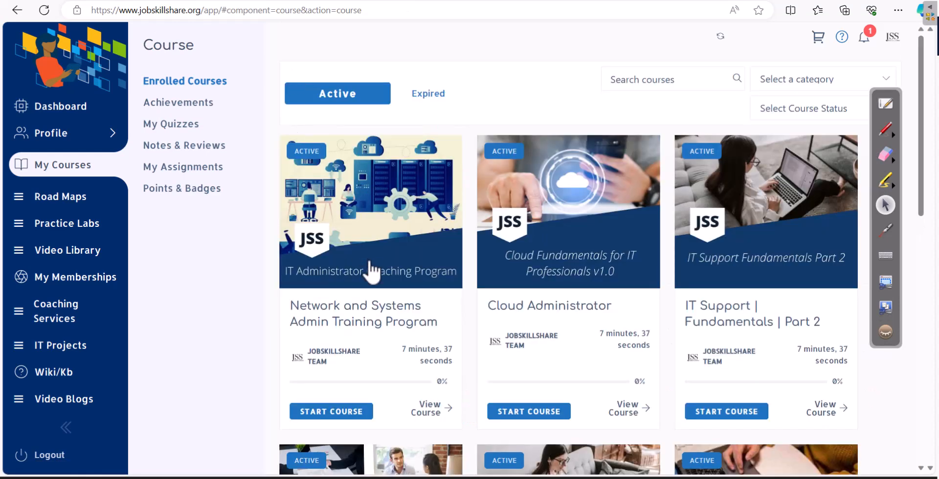
double_click(549, 305)
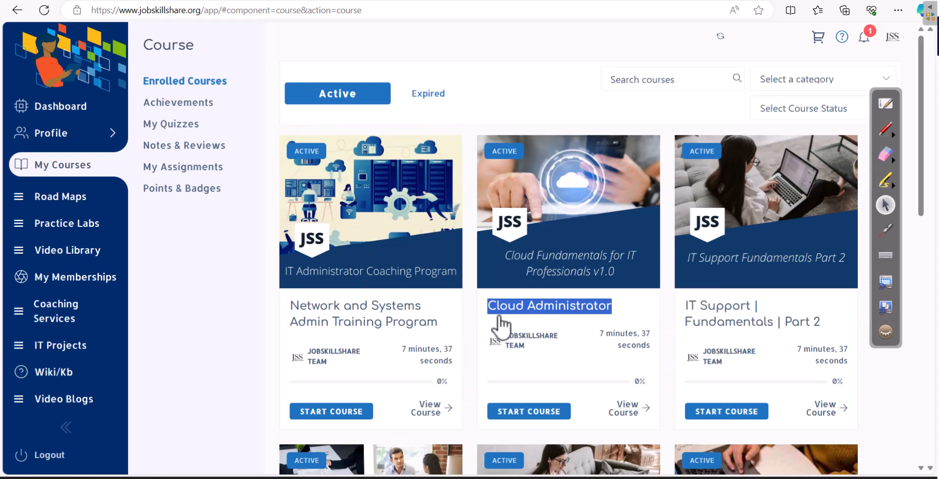
mouse_move(230, 284)
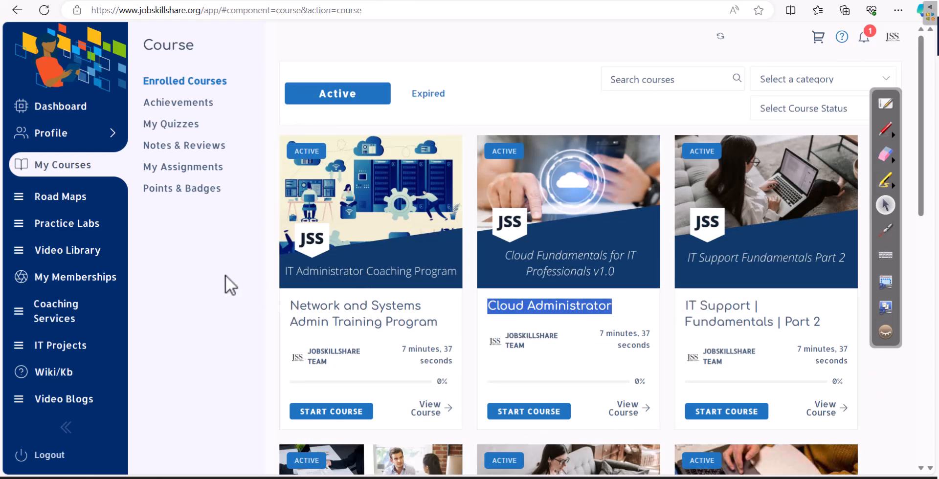
scroll(down, 3)
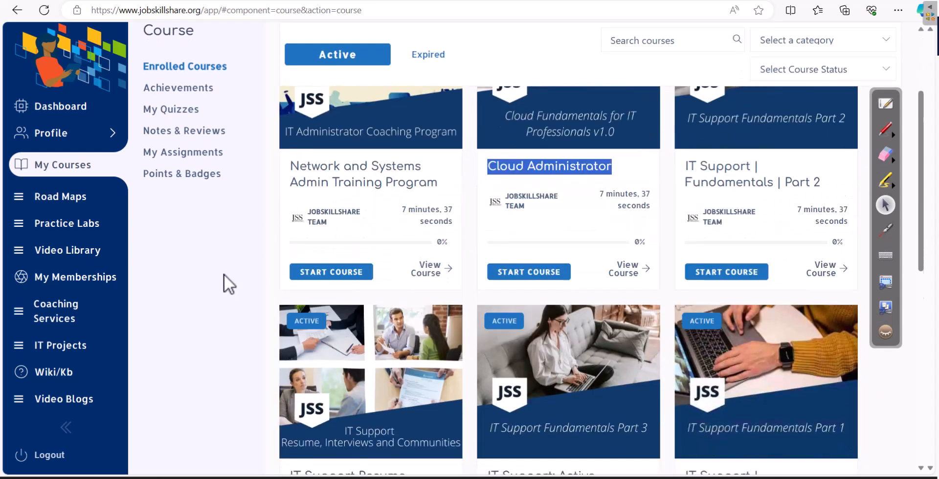
scroll(down, 3)
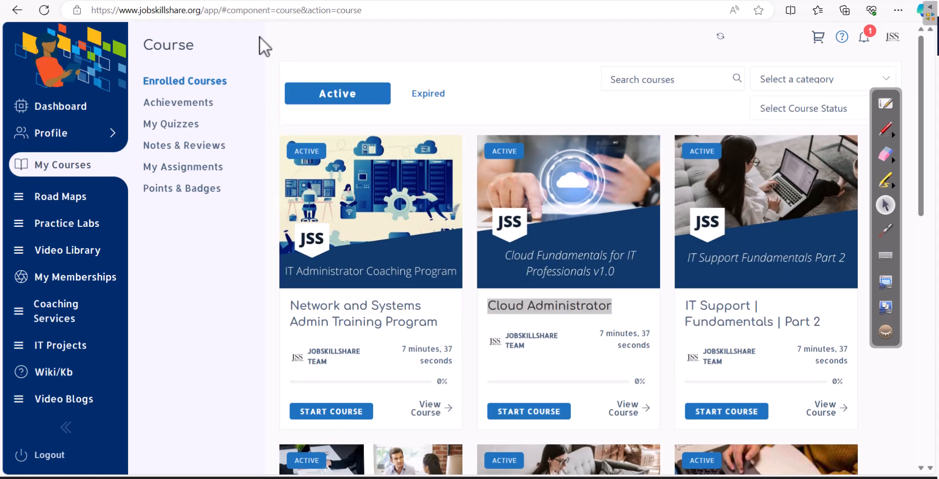
mouse_move(188, 408)
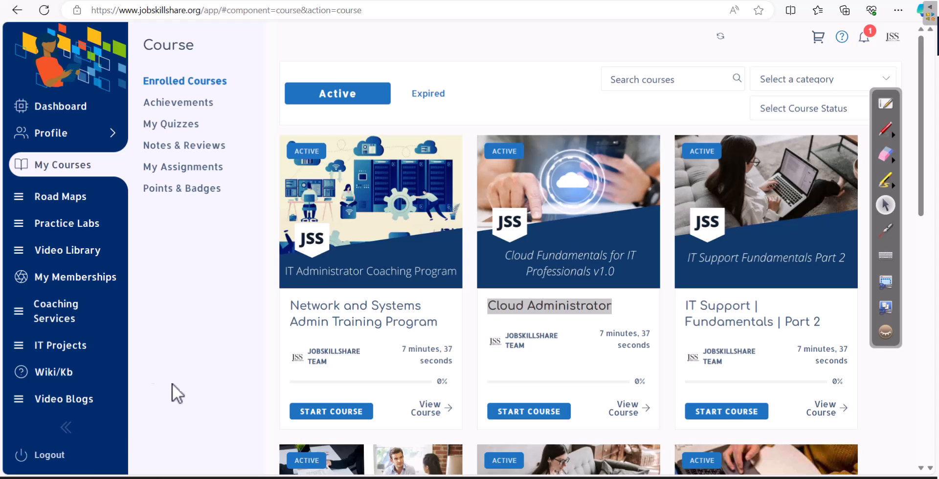
mouse_move(135, 360)
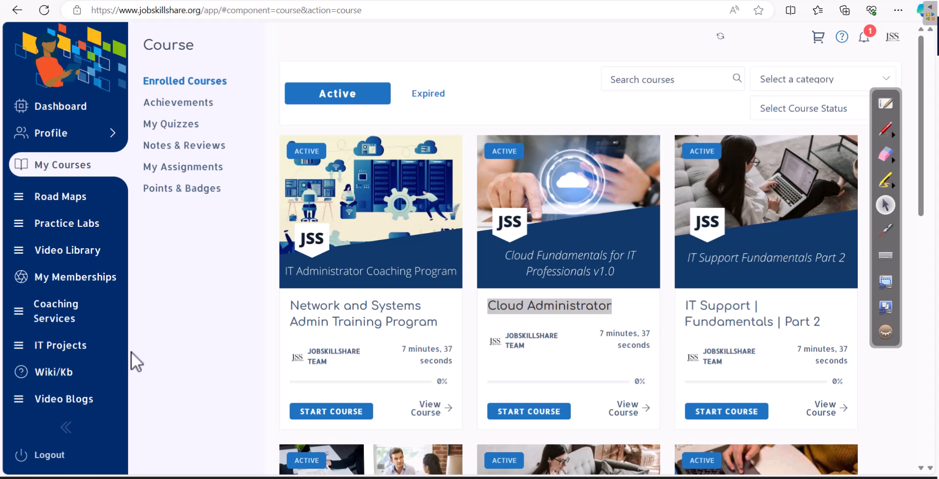
mouse_move(70, 333)
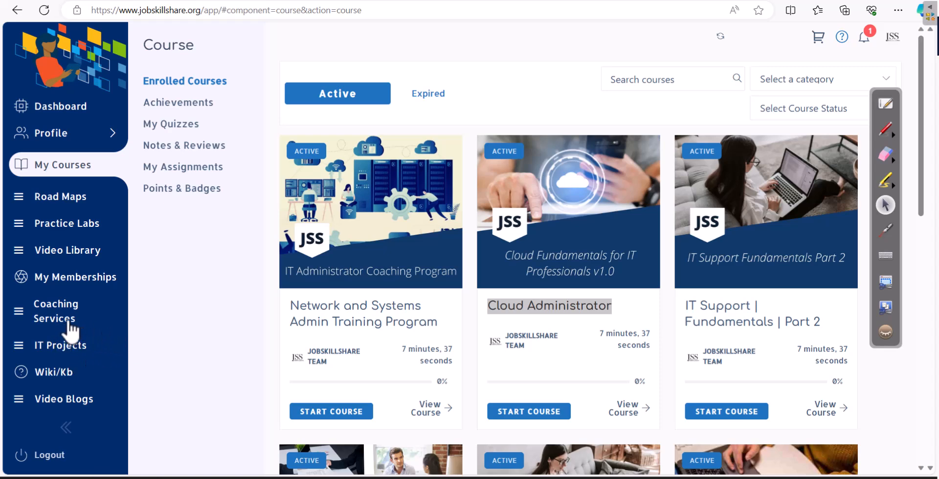
View the Coaching Services page with its coaching programs and FAQ
click(56, 311)
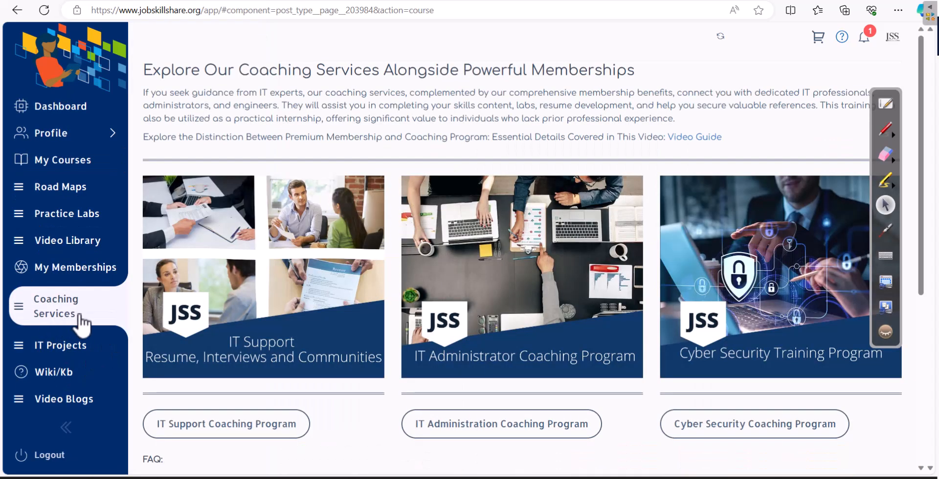
scroll(down, 3)
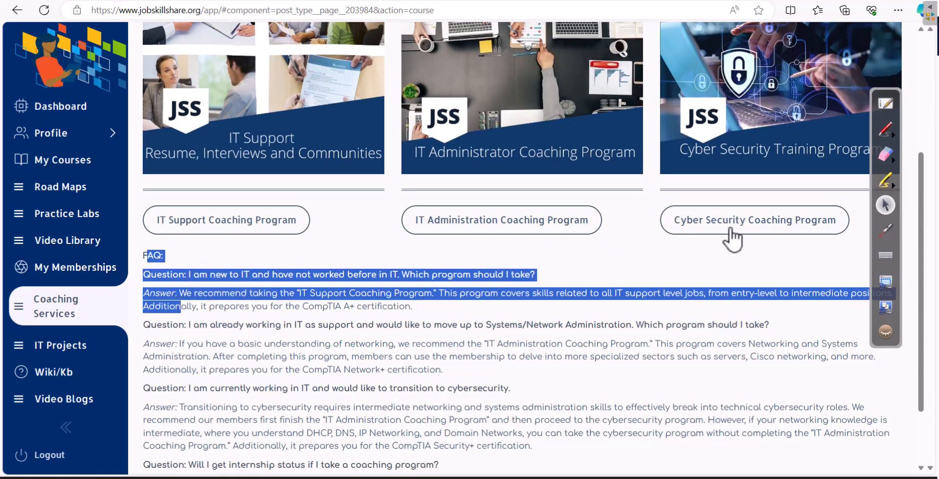
click(279, 377)
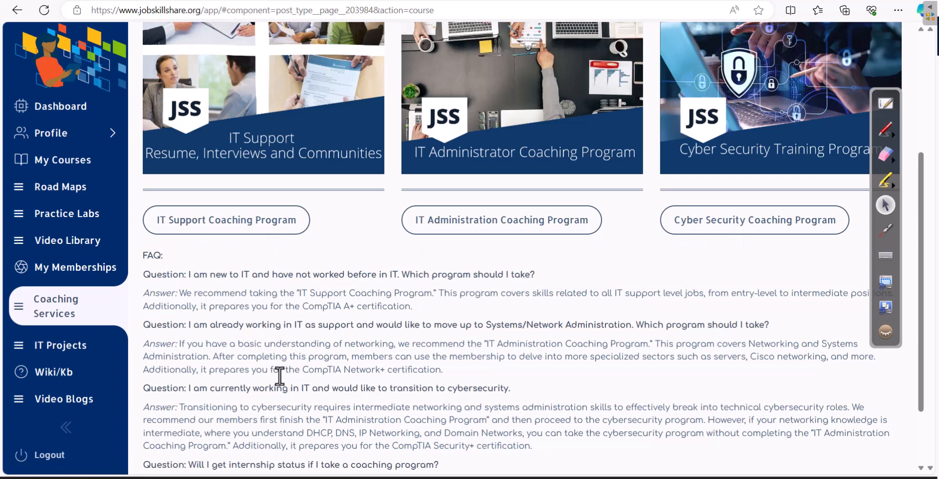
scroll(up, 3)
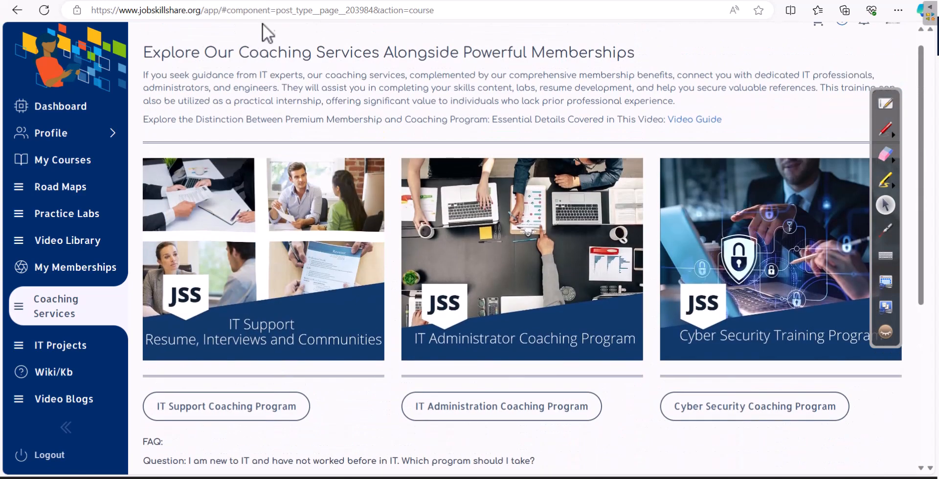
mouse_move(356, 82)
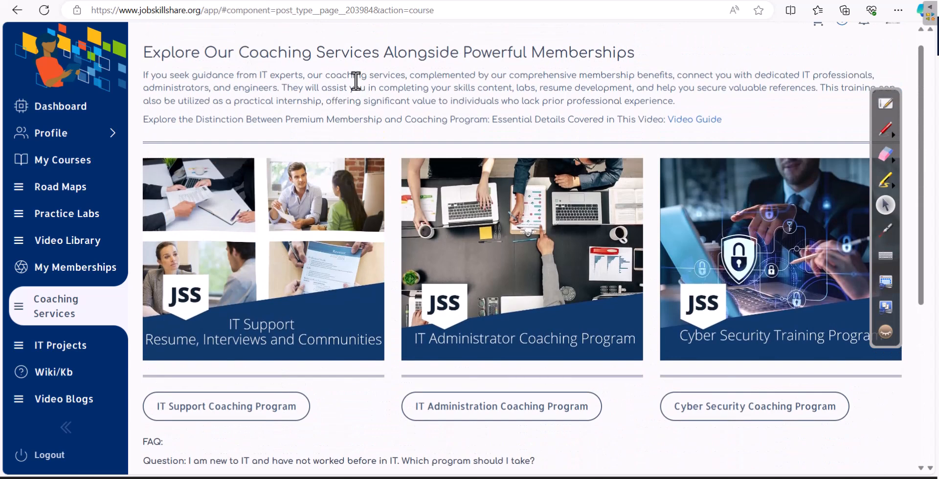
mouse_move(335, 26)
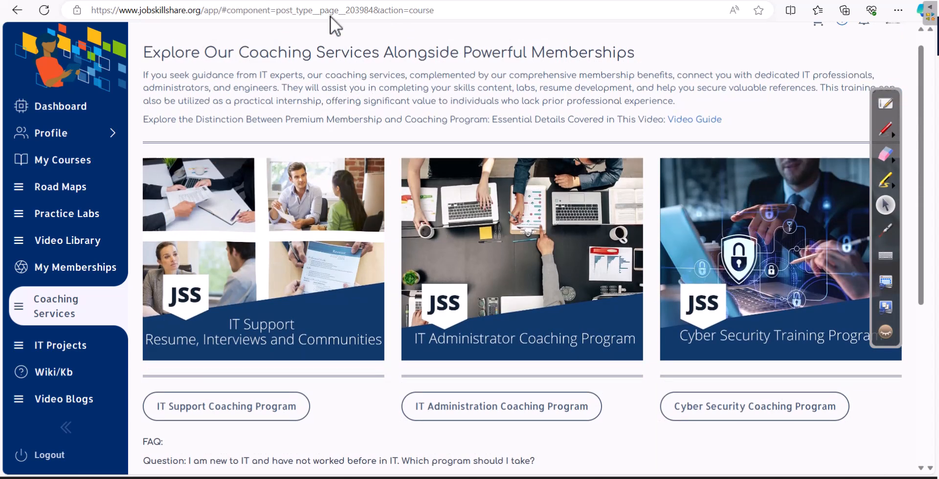